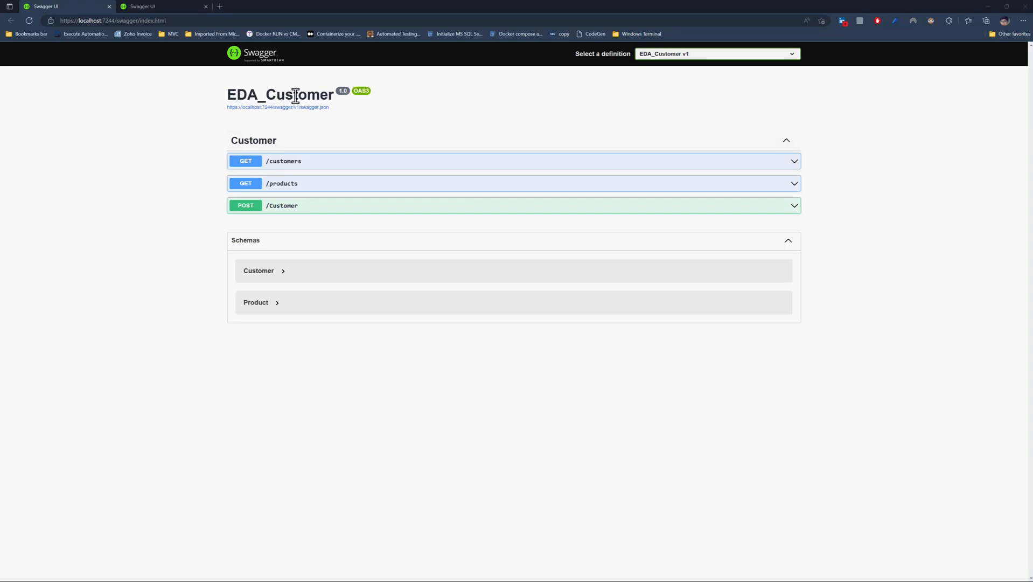
Bring up the EDA_Inventory Swagger page listing GET, PUT and POST /Product endpoints.
double_click(279, 94)
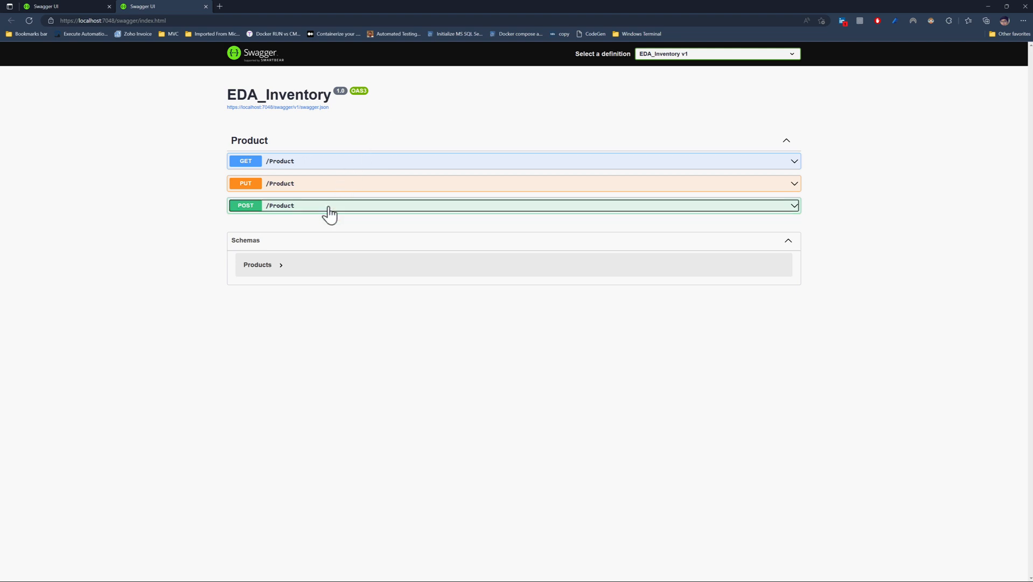
mouse_move(363, 214)
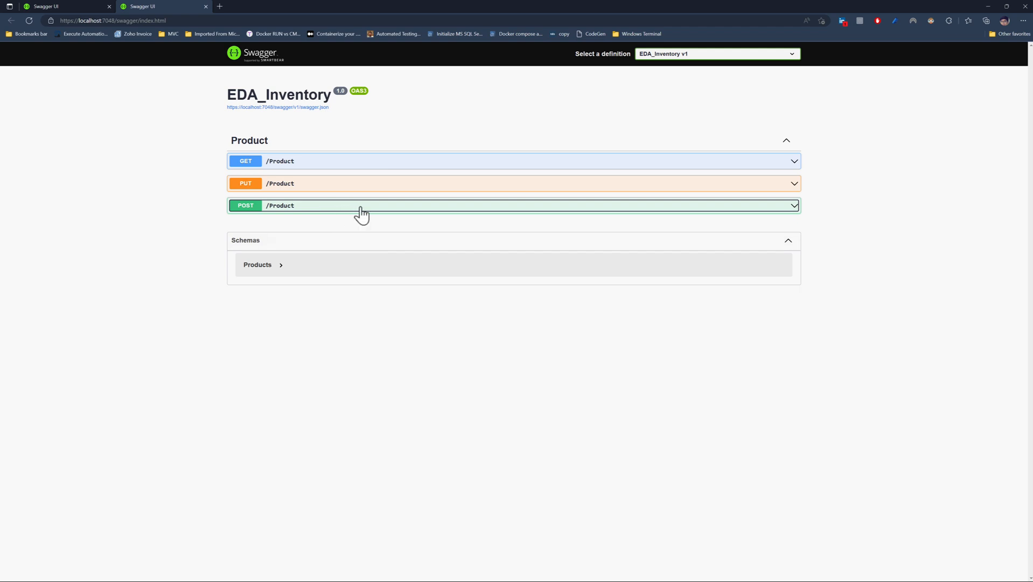
Return to the EDA_Customer API, review the GET /products sample response, then collapse it.
click(59, 6)
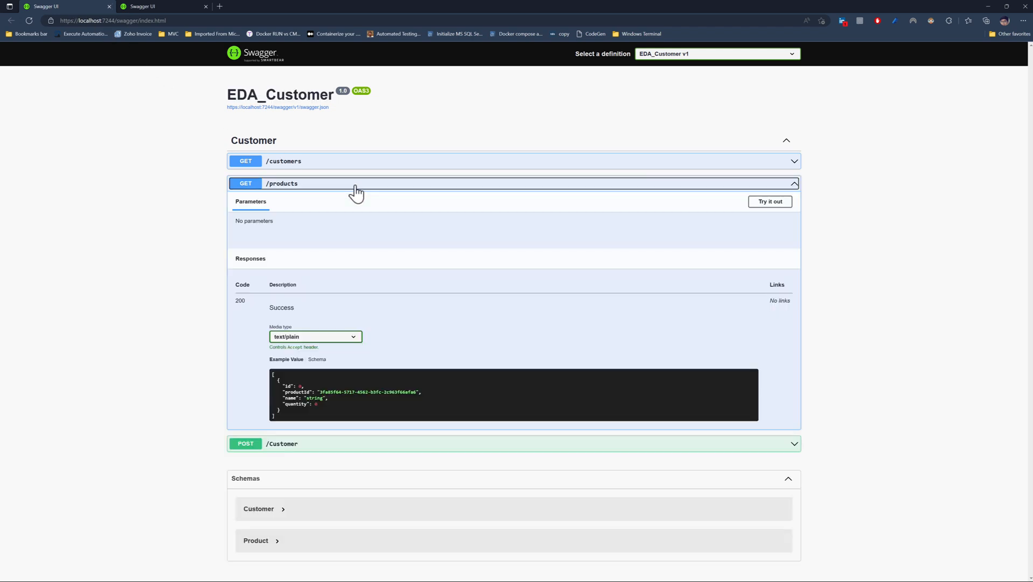
click(356, 183)
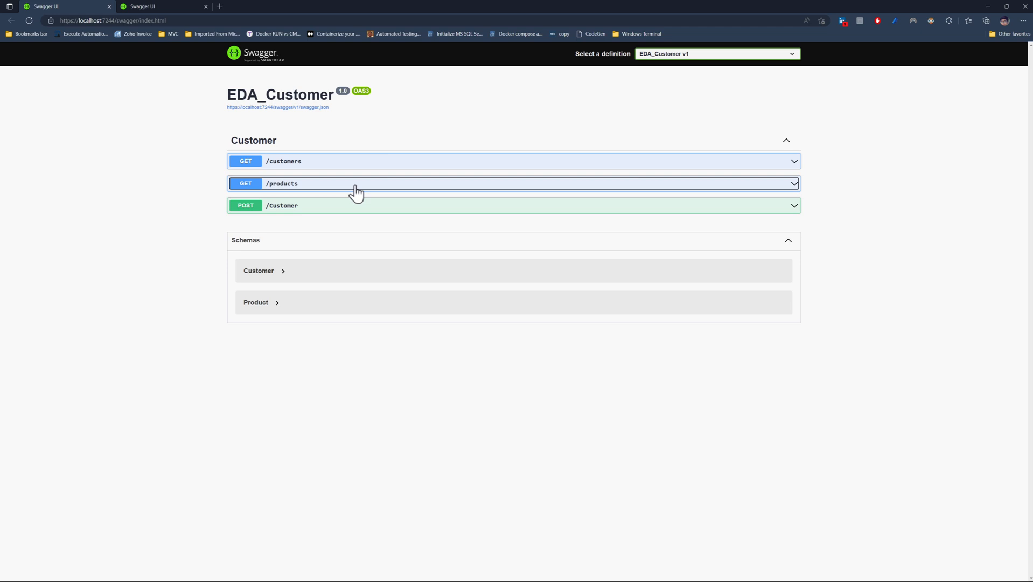
mouse_move(200, 38)
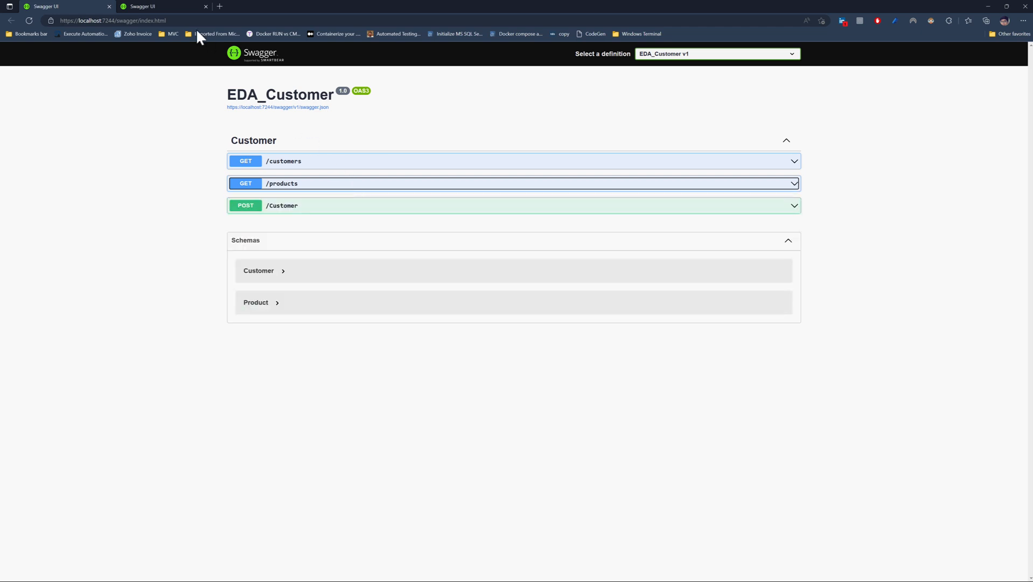
click(163, 6)
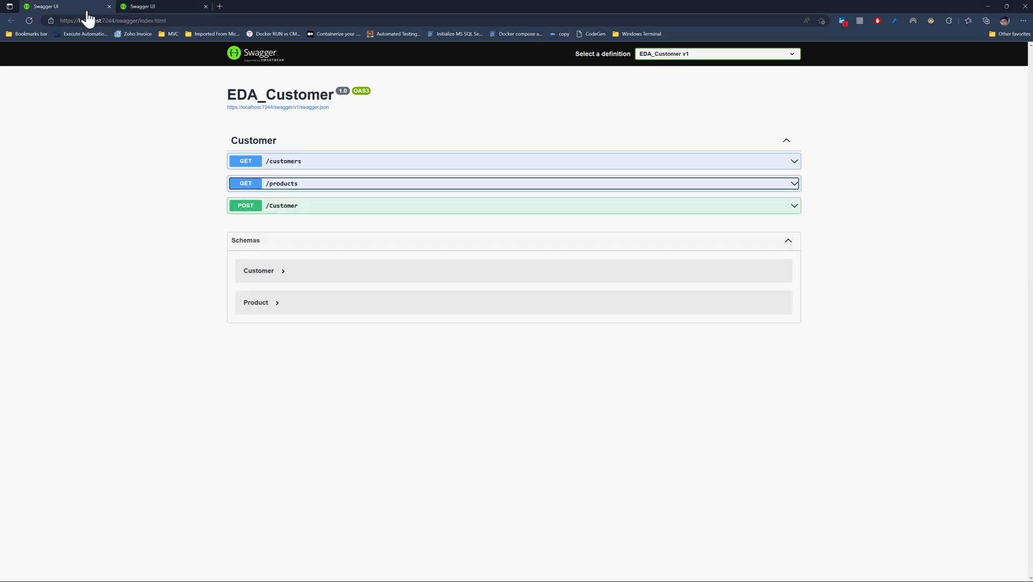
mouse_move(541, 187)
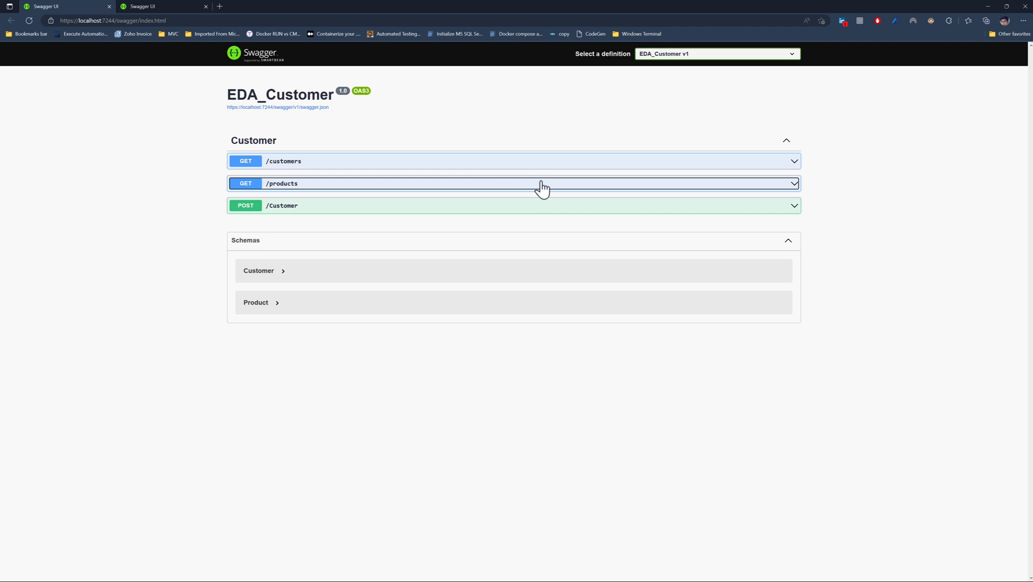
mouse_move(849, 192)
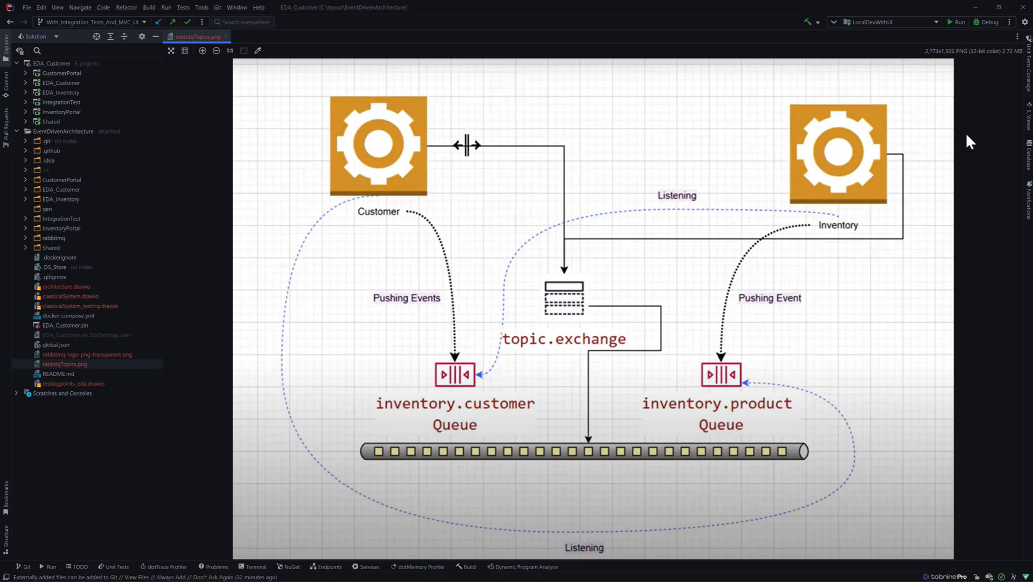
mouse_move(922, 143)
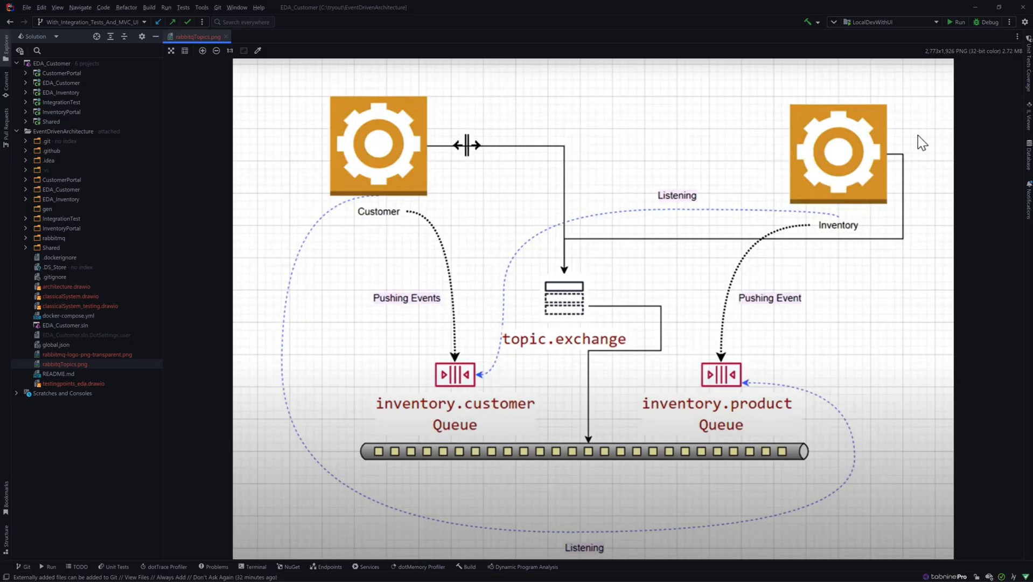
mouse_move(393, 151)
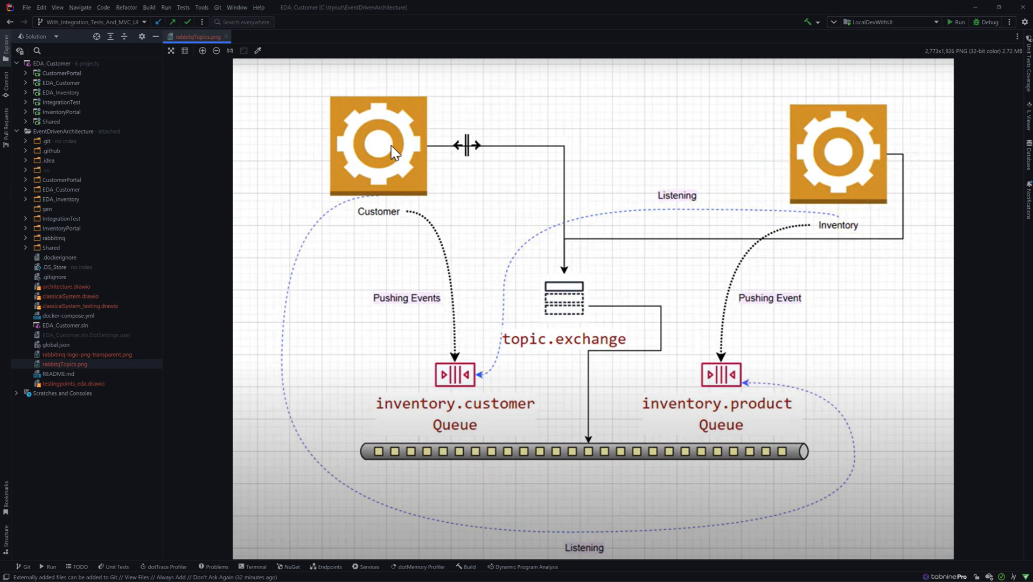
mouse_move(836, 165)
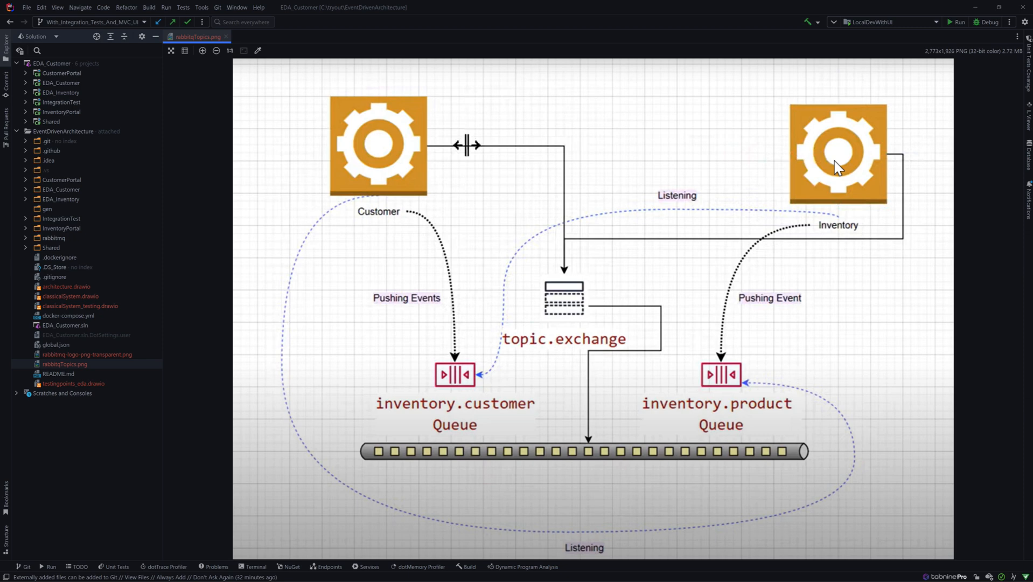
mouse_move(772, 264)
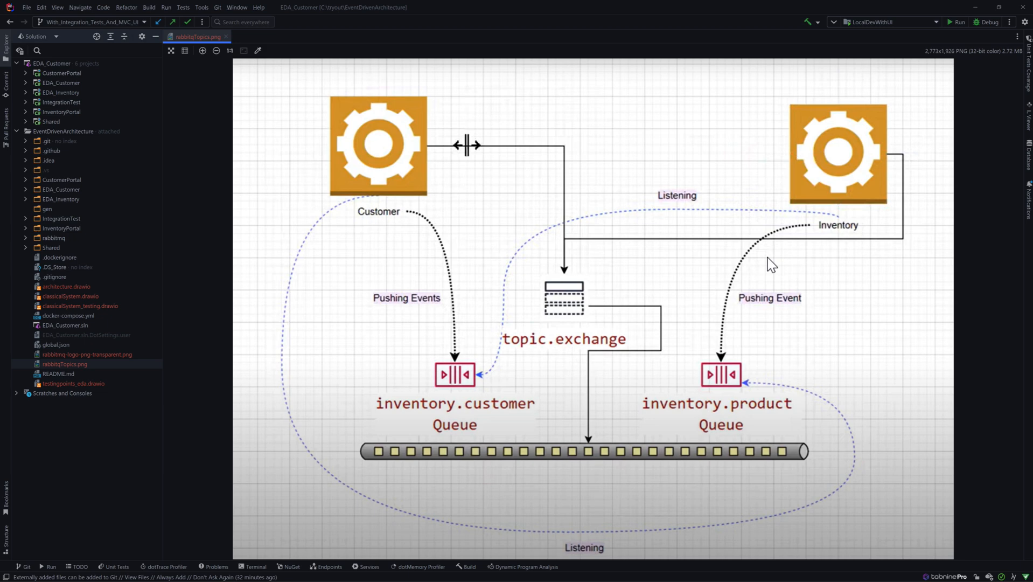
mouse_move(728, 376)
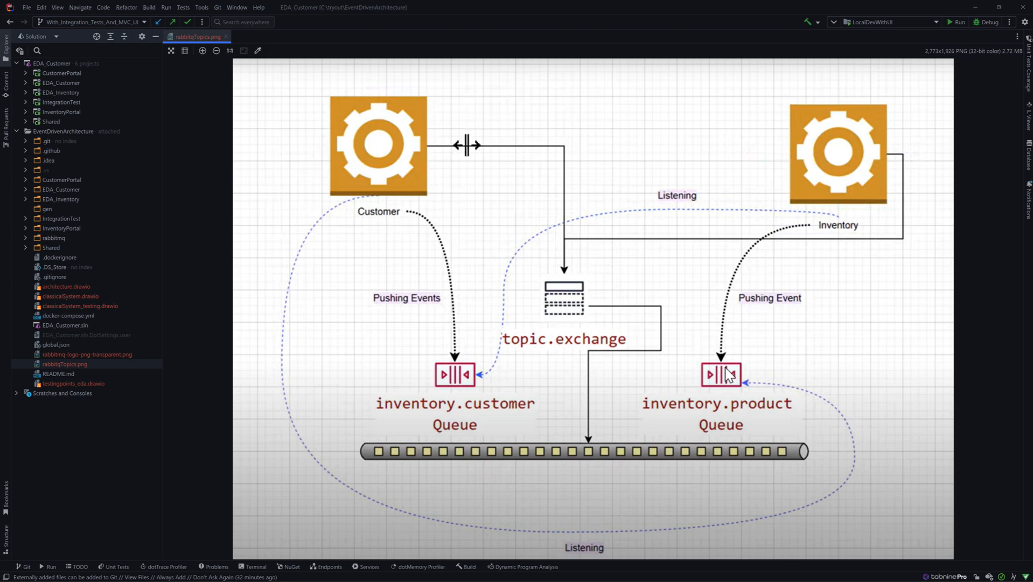
mouse_move(725, 375)
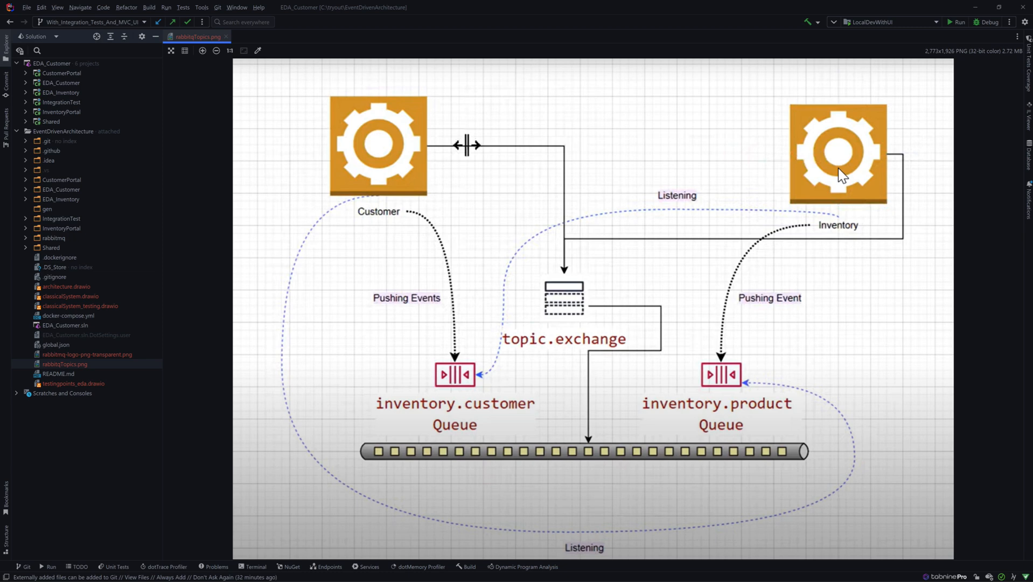
mouse_move(894, 160)
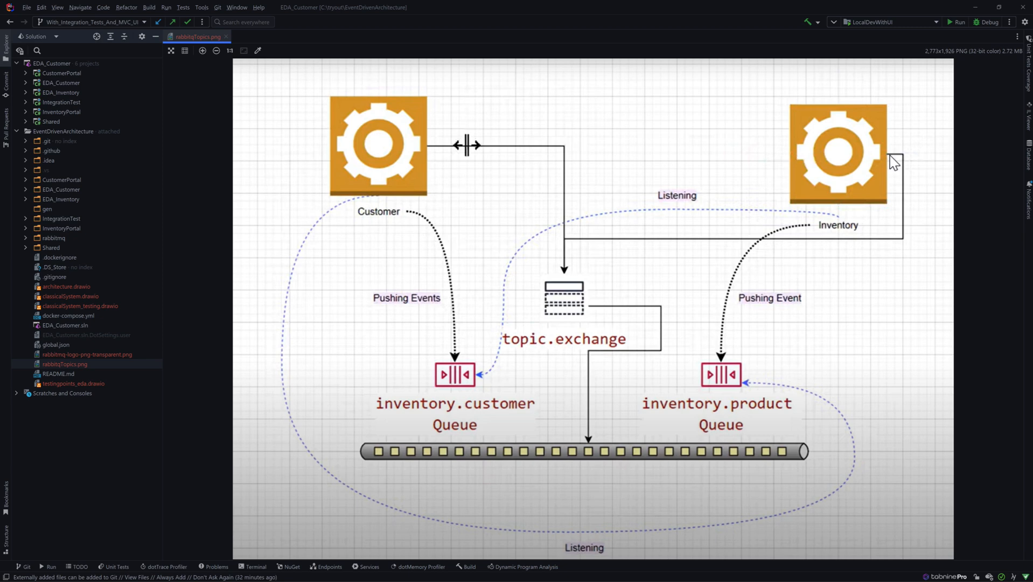
mouse_move(746, 386)
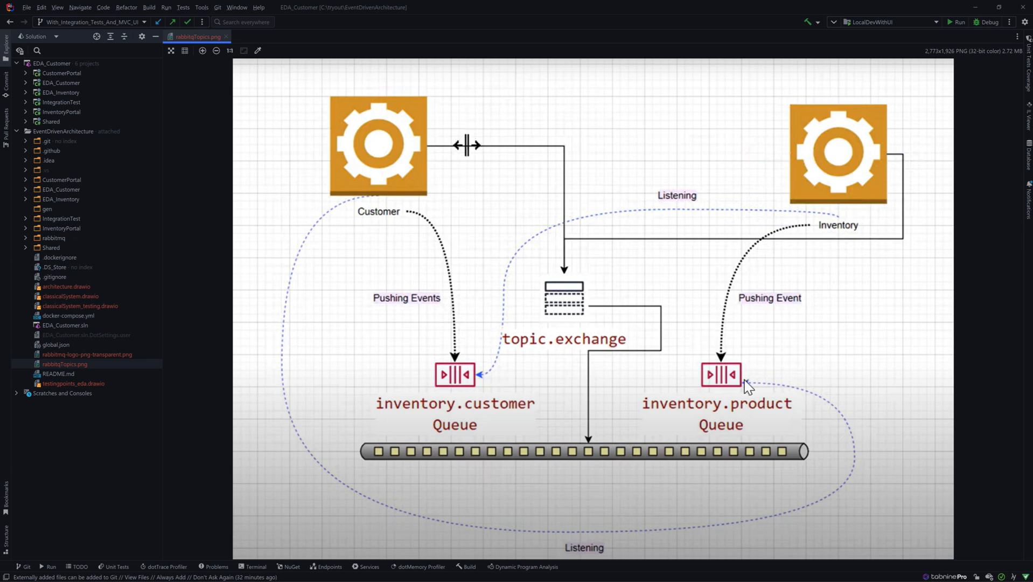
mouse_move(710, 443)
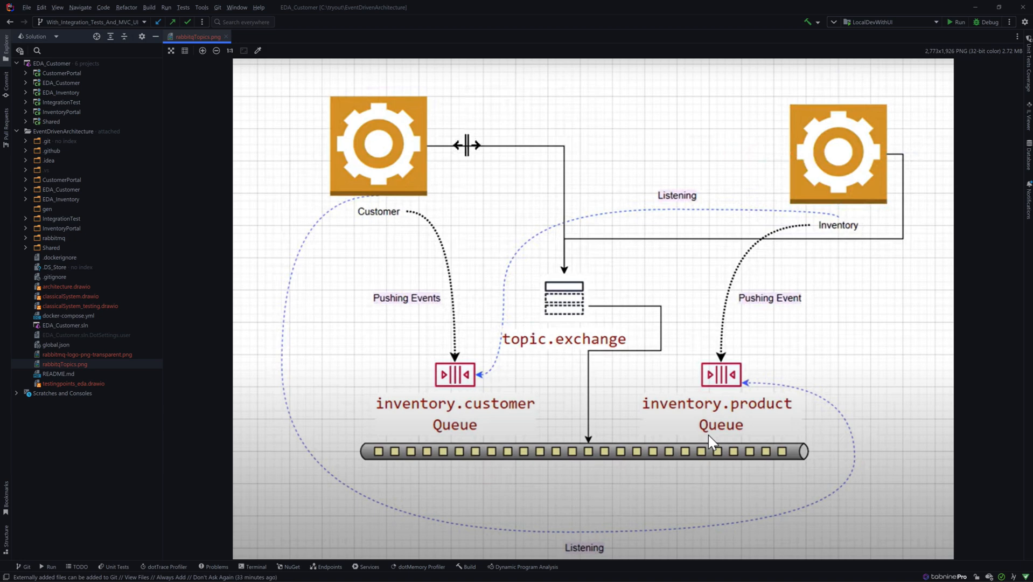
mouse_move(721, 427)
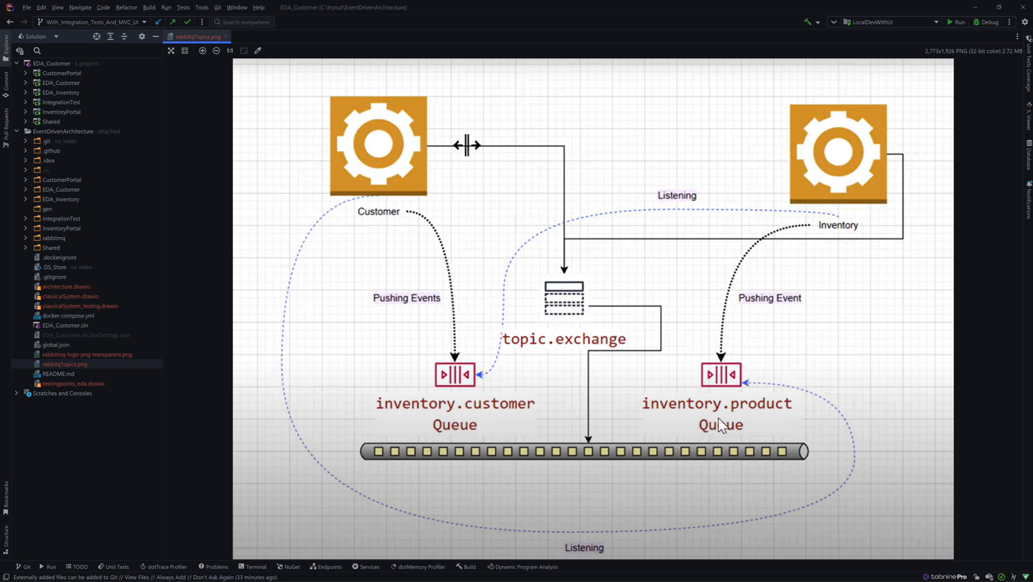
mouse_move(867, 177)
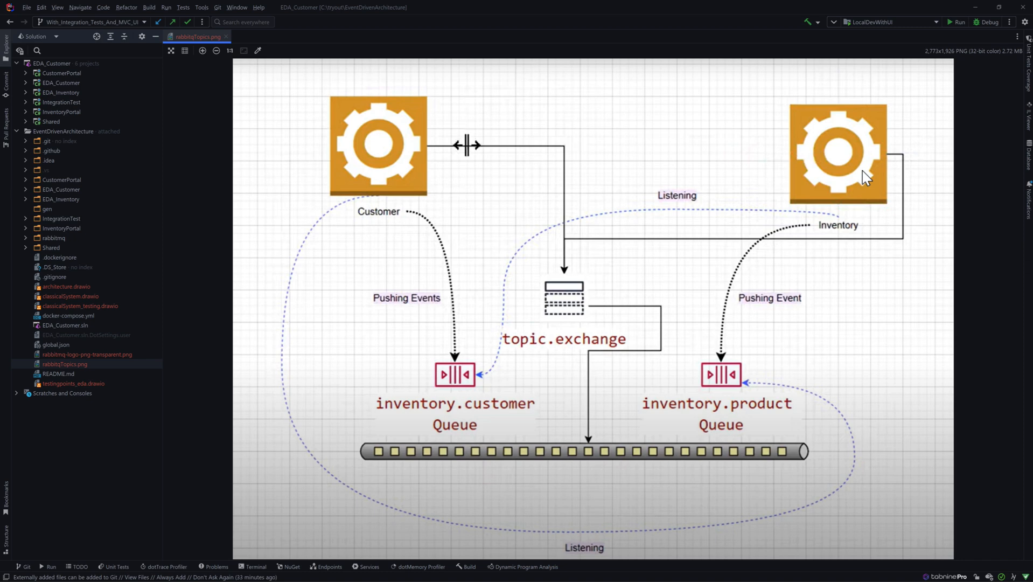
mouse_move(691, 422)
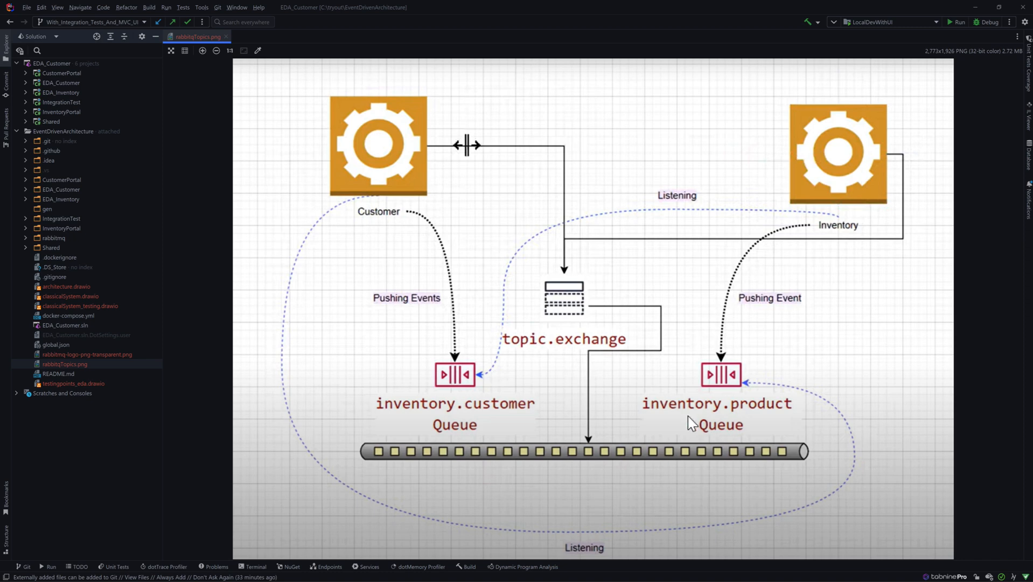
mouse_move(733, 394)
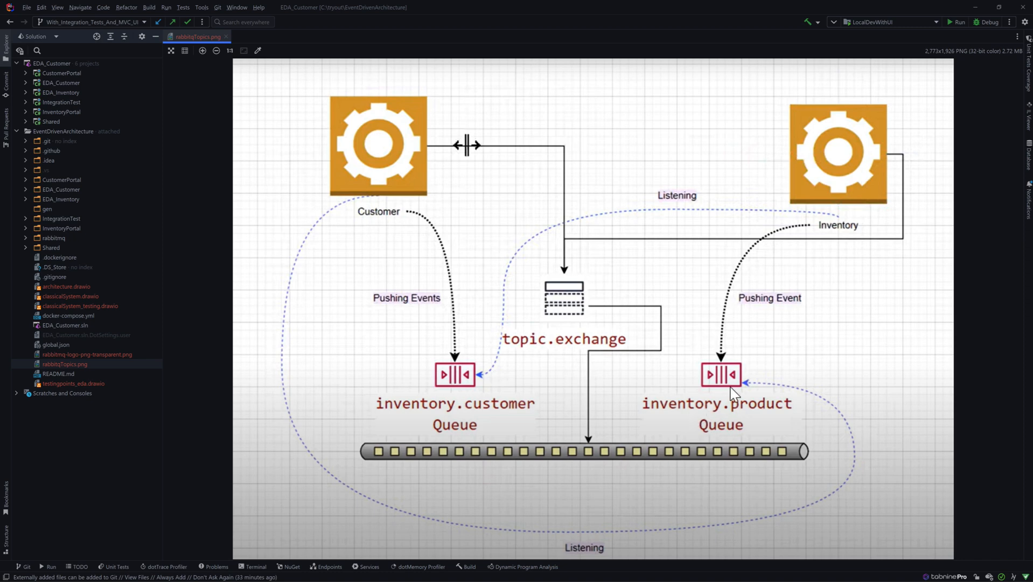
mouse_move(405, 165)
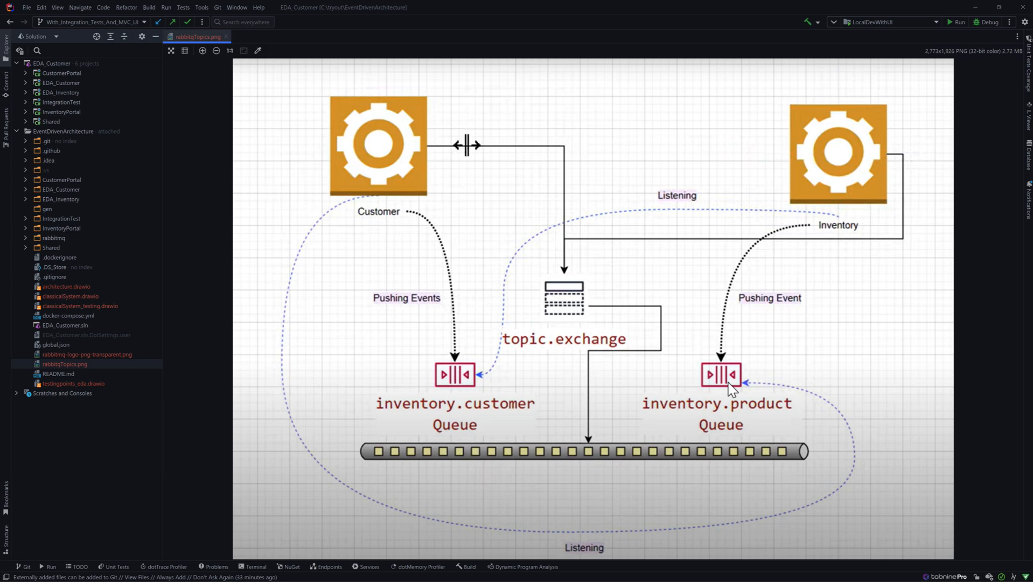
mouse_move(520, 257)
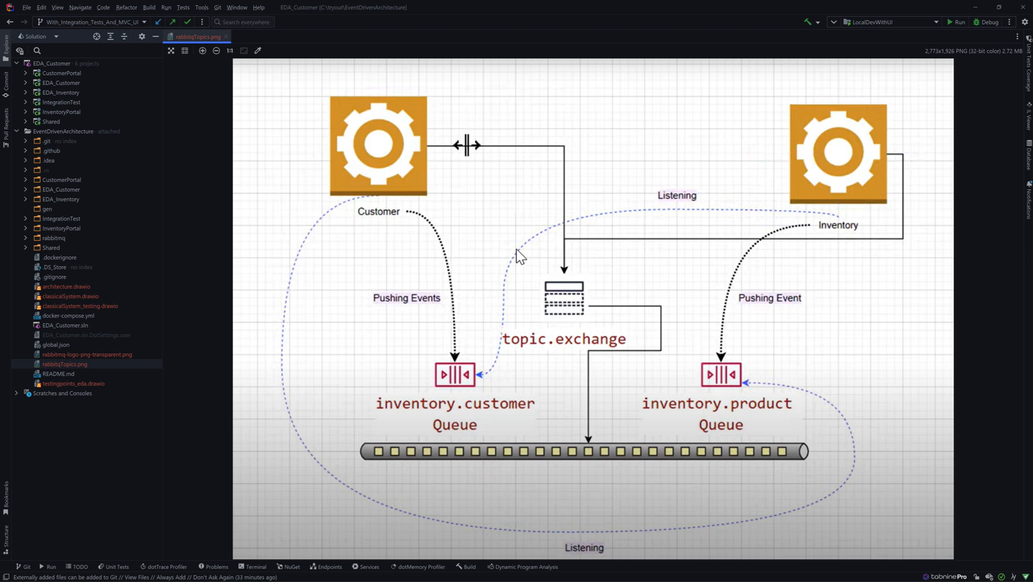
mouse_move(392, 177)
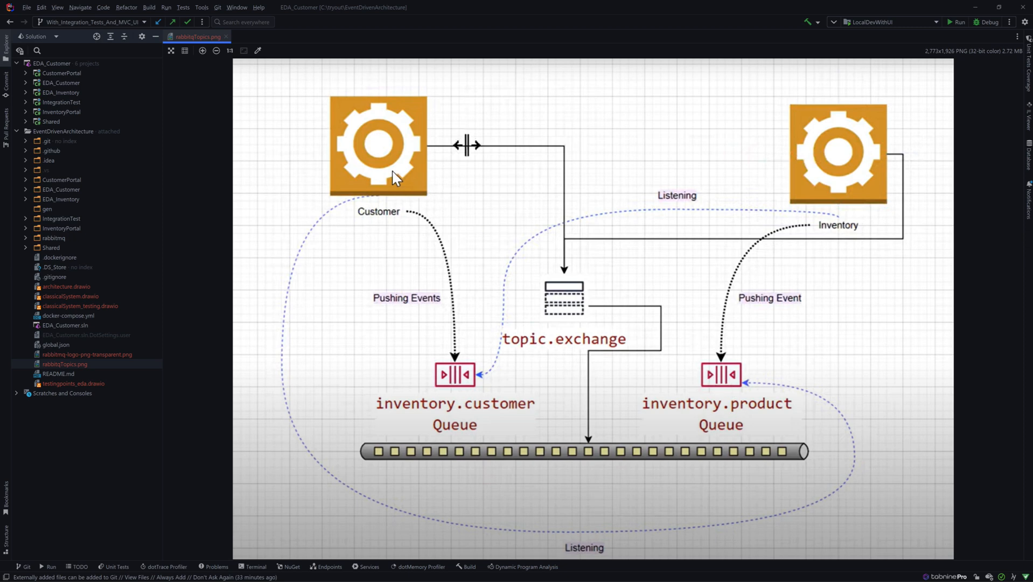
mouse_move(378, 204)
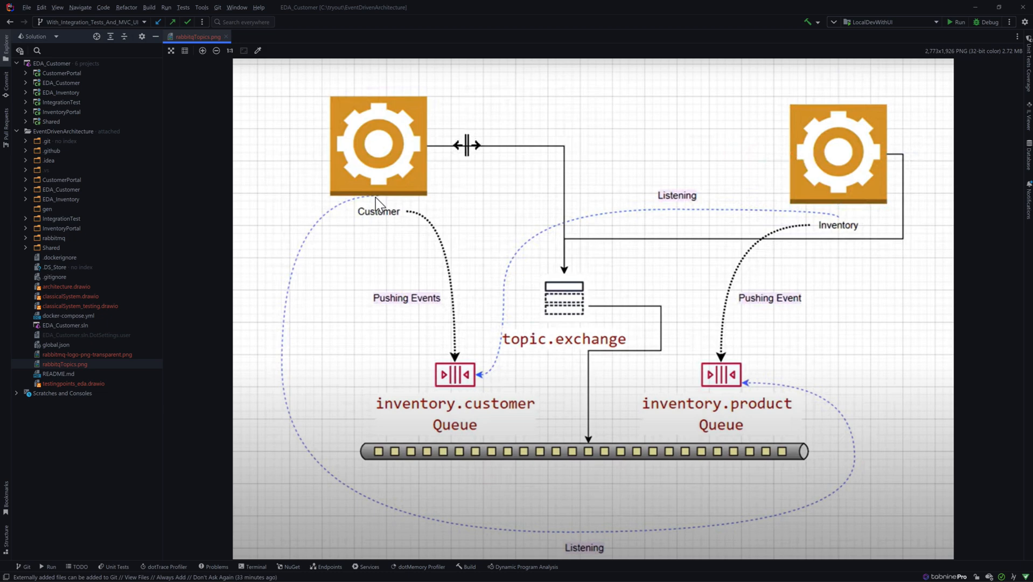
mouse_move(384, 198)
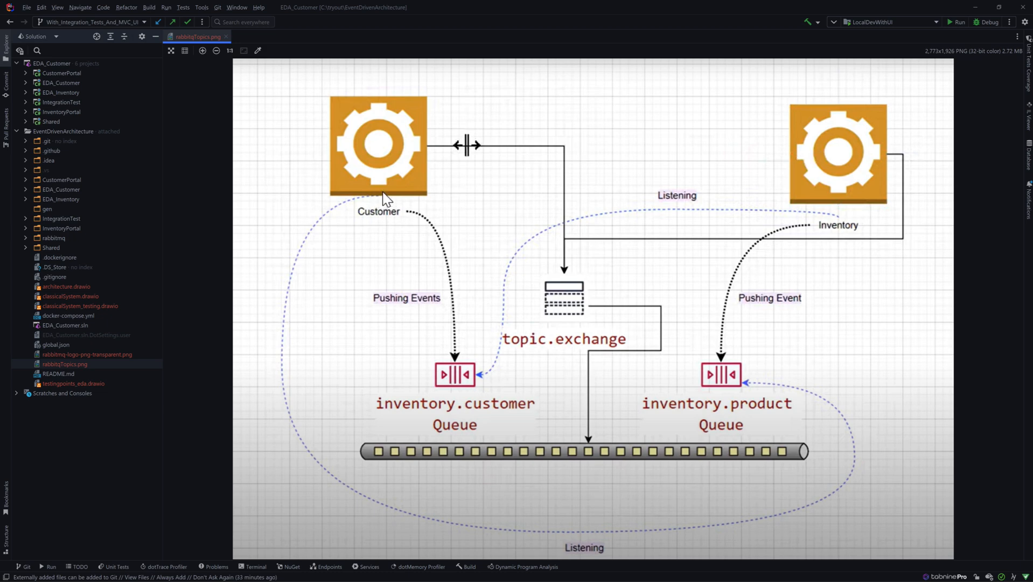
mouse_move(399, 165)
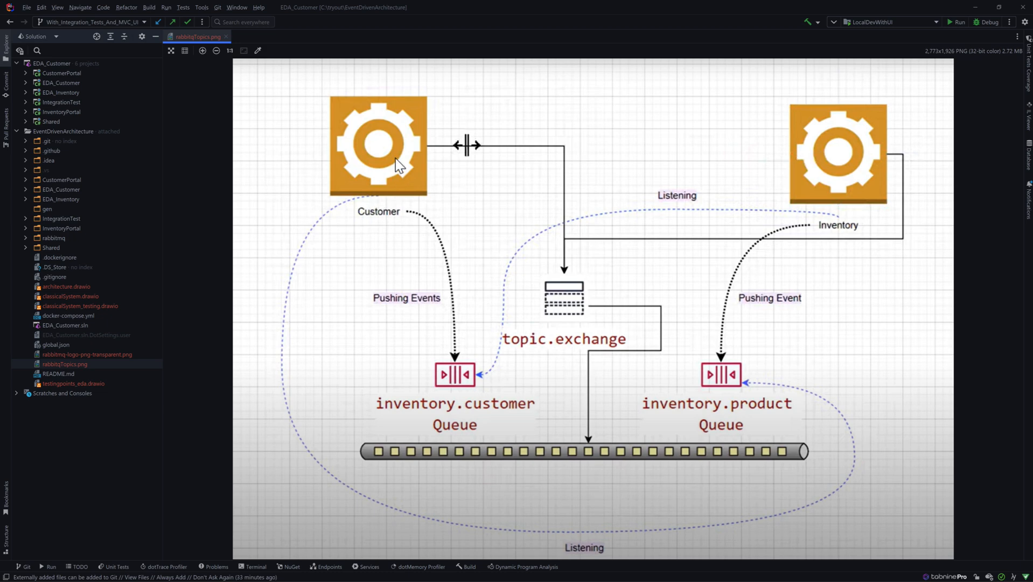
mouse_move(347, 58)
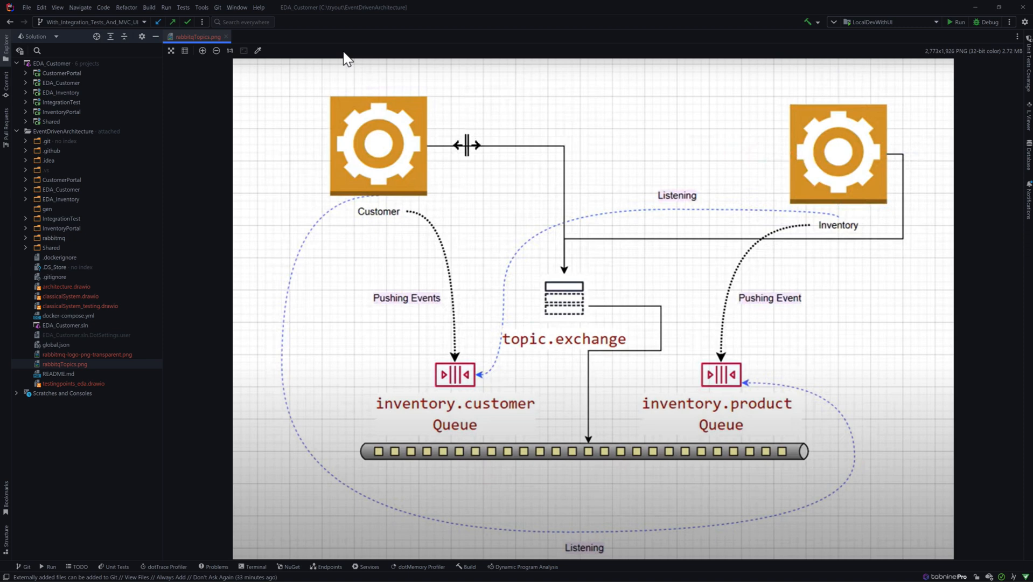
mouse_move(484, 470)
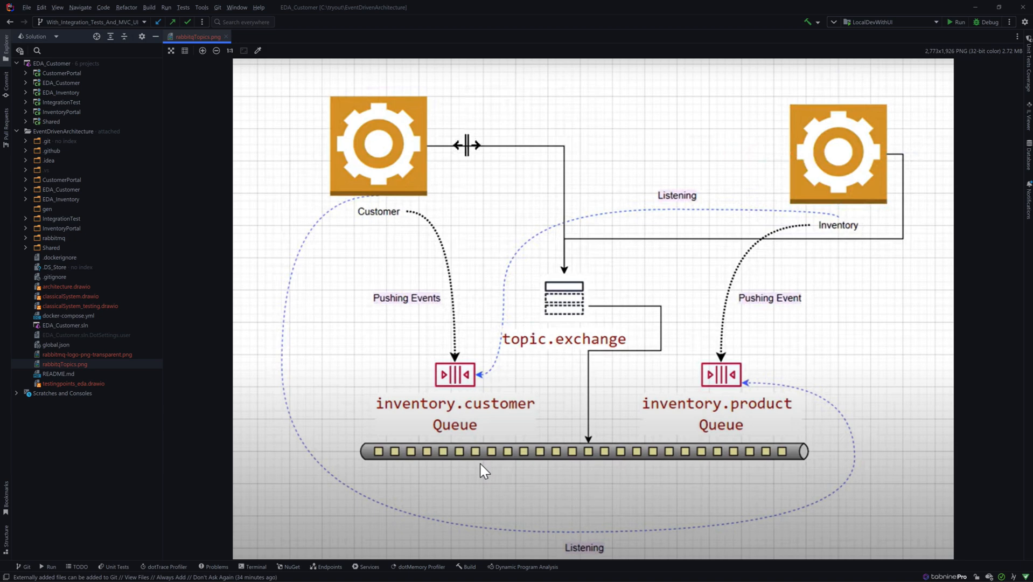
mouse_move(471, 389)
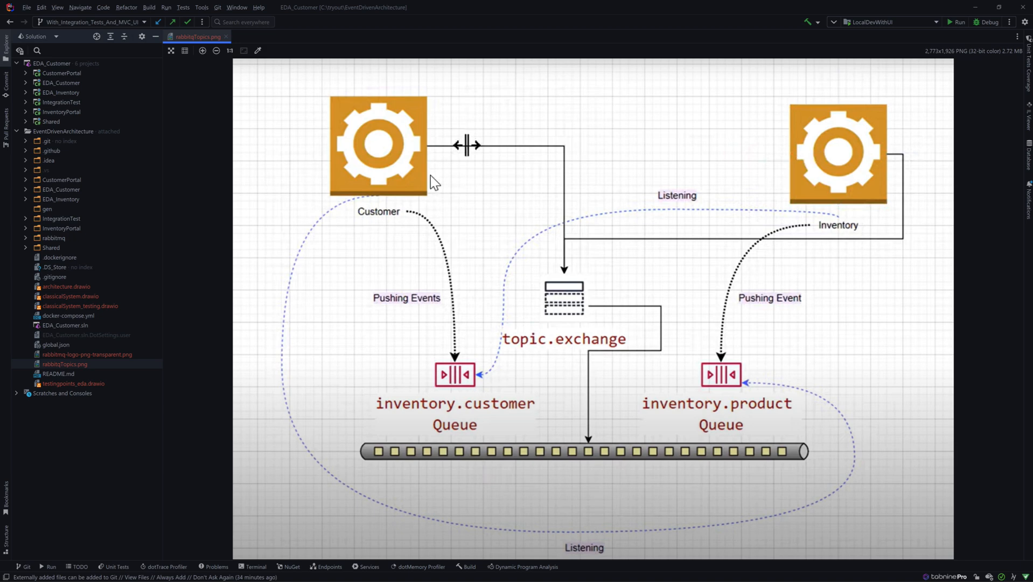
mouse_move(469, 360)
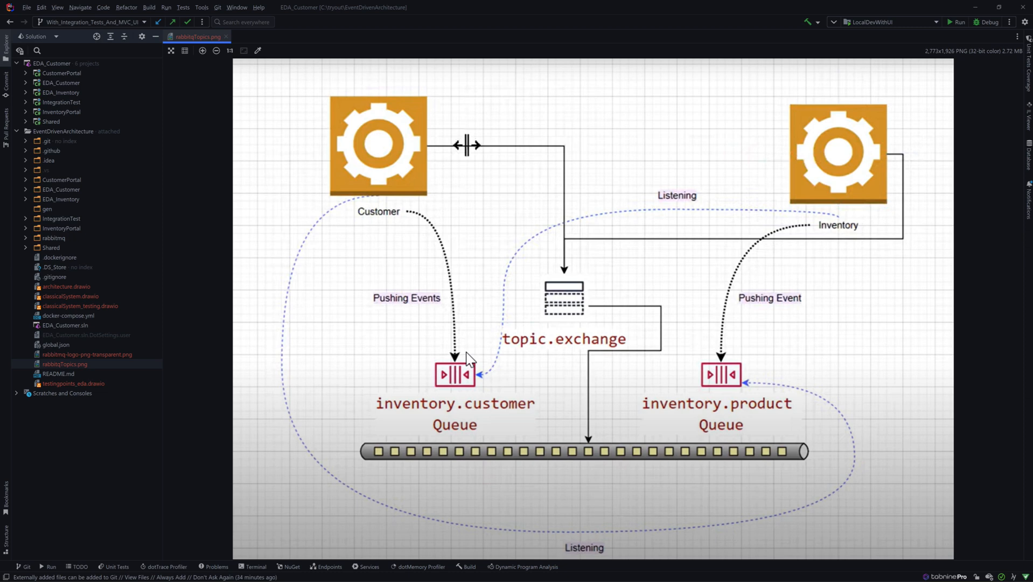
mouse_move(472, 376)
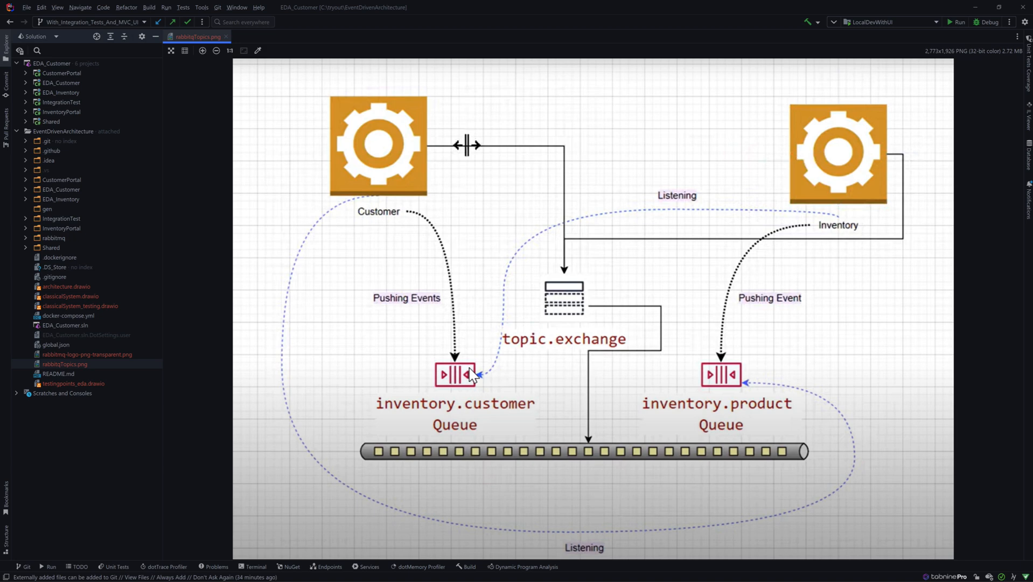
mouse_move(424, 414)
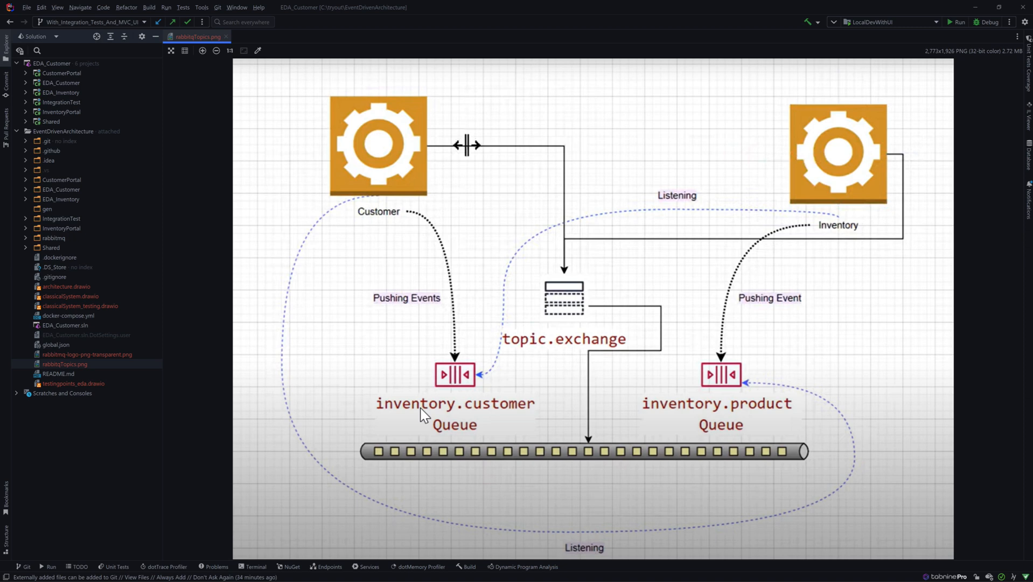
mouse_move(387, 203)
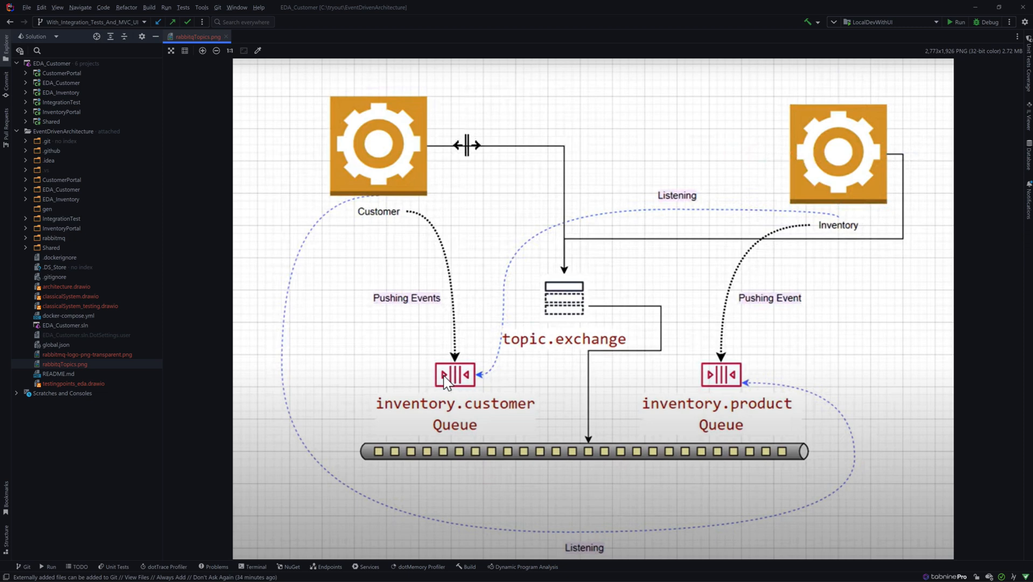
mouse_move(473, 387)
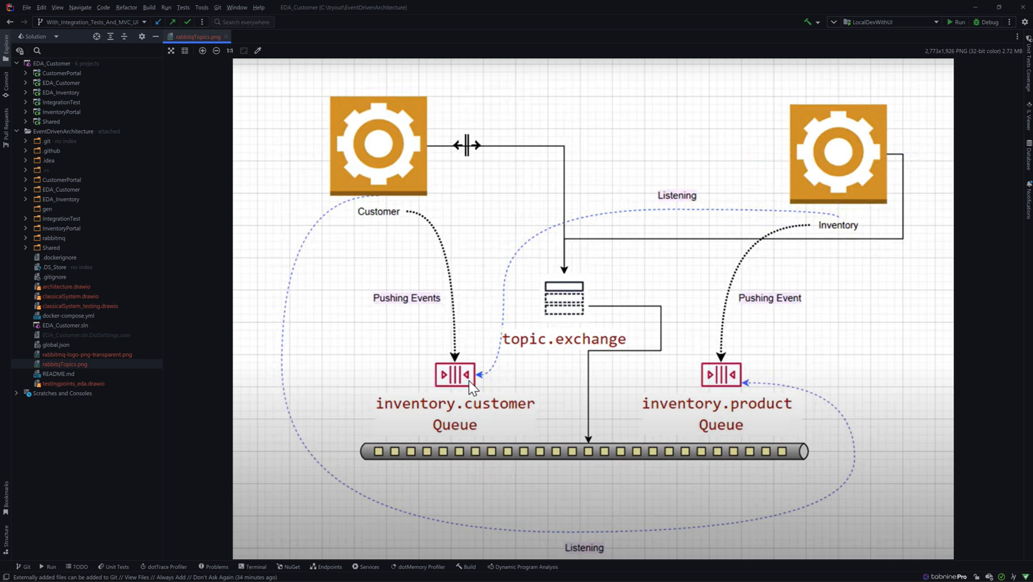
mouse_move(823, 237)
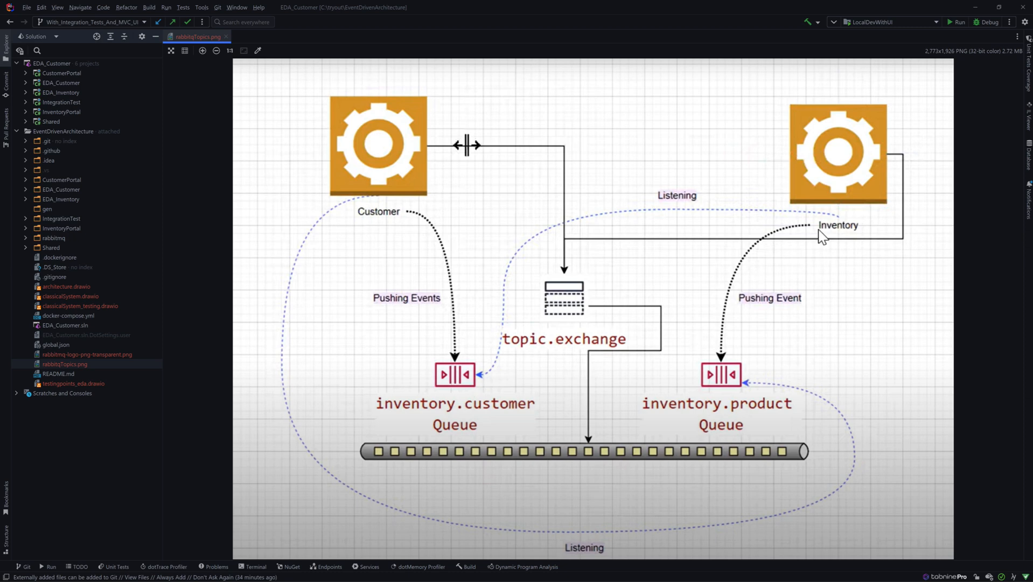
mouse_move(852, 223)
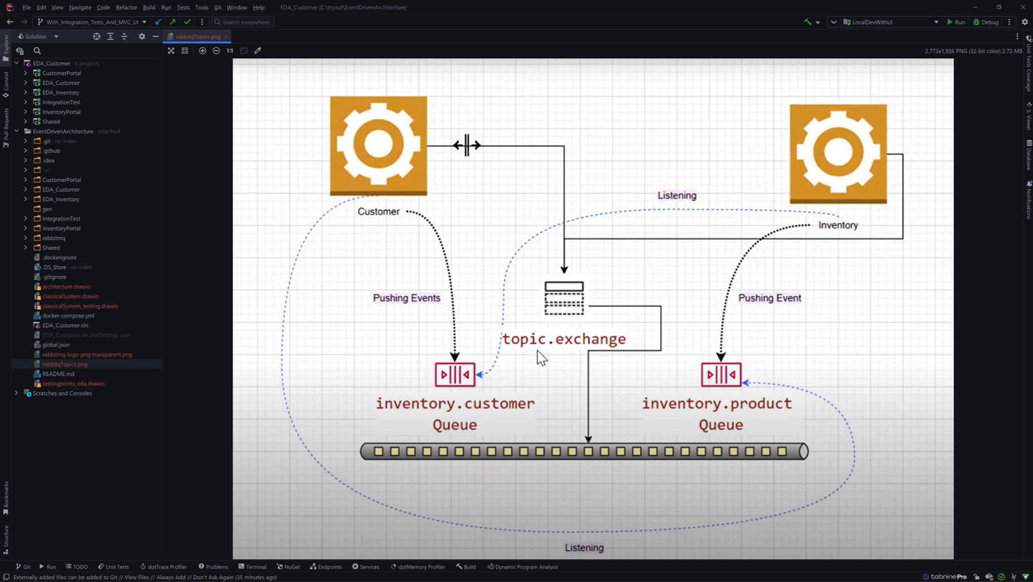
mouse_move(506, 373)
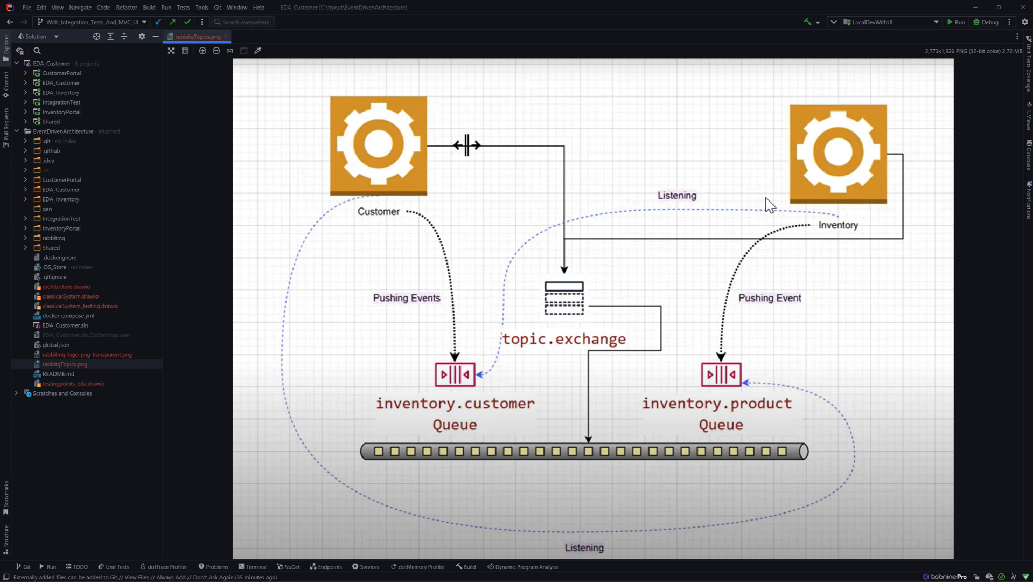
mouse_move(807, 191)
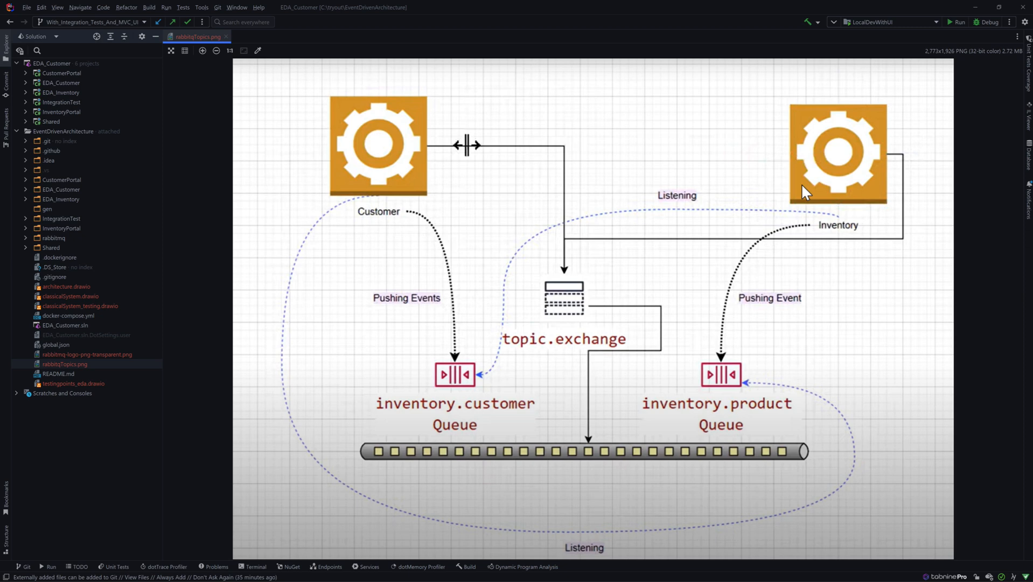
mouse_move(852, 249)
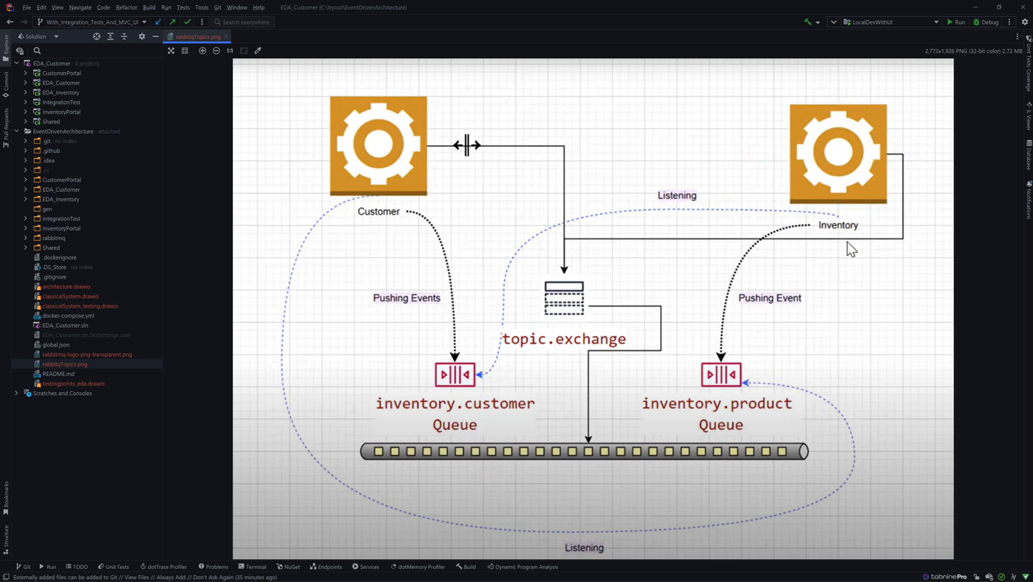
mouse_move(572, 349)
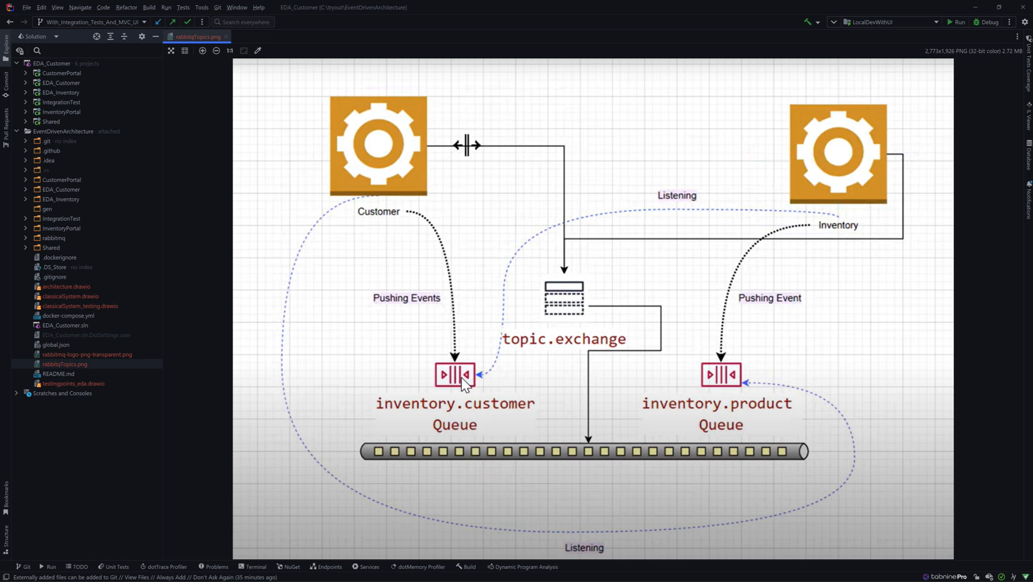
mouse_move(457, 388)
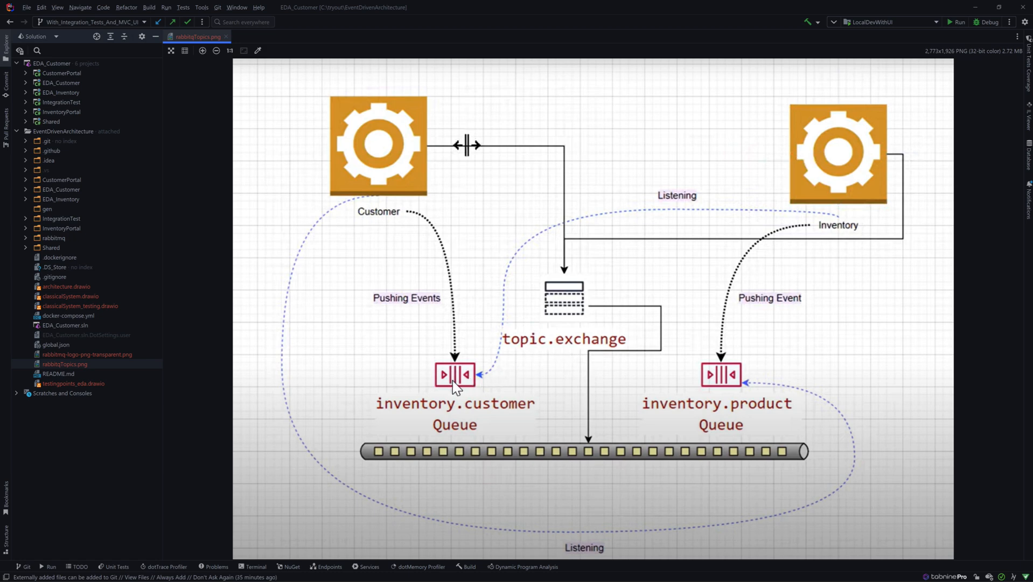